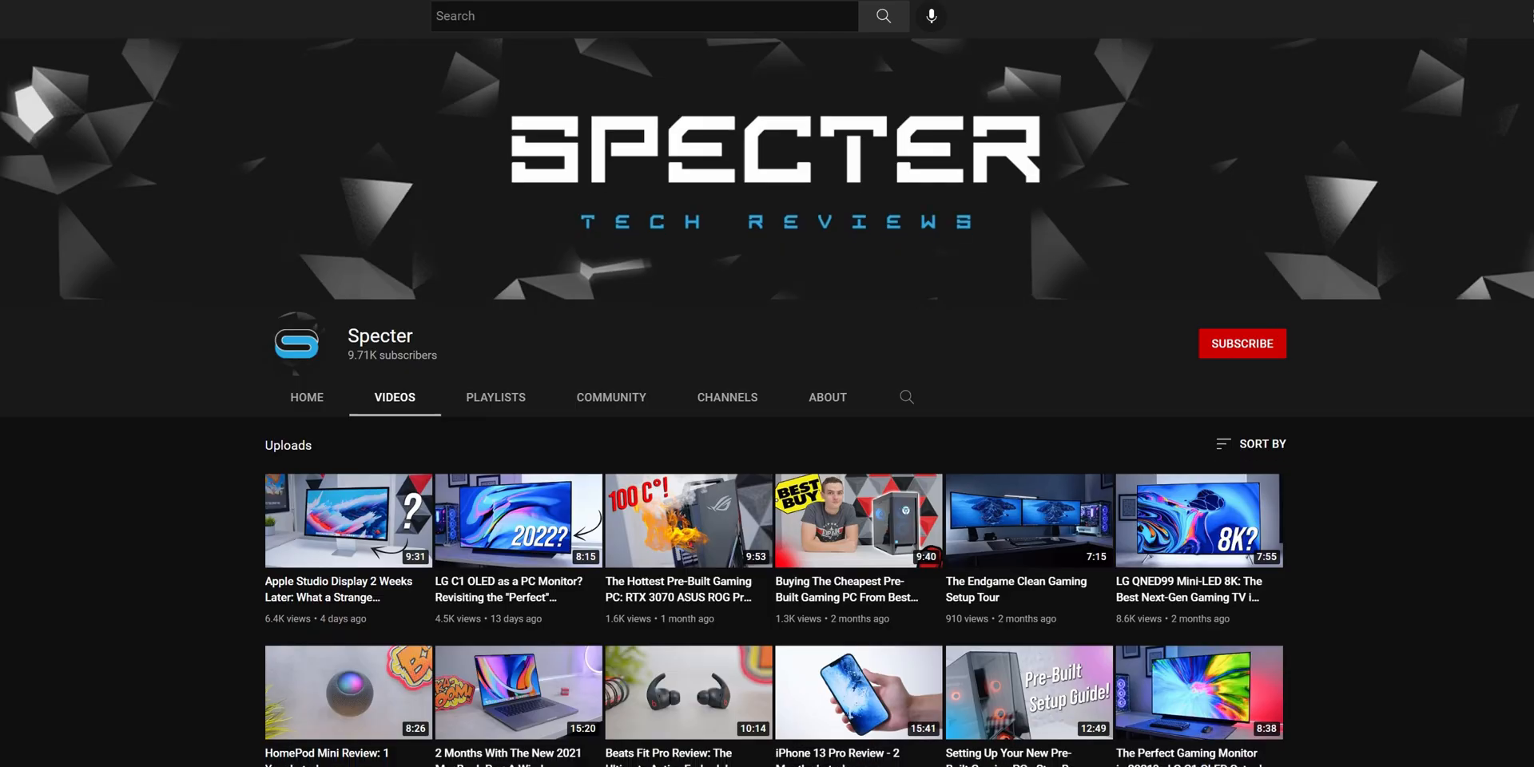
Highlight the 'What if Apple blocks Vivid' refund FAQ question, then move on to the Lunar website.
scroll(down, 3)
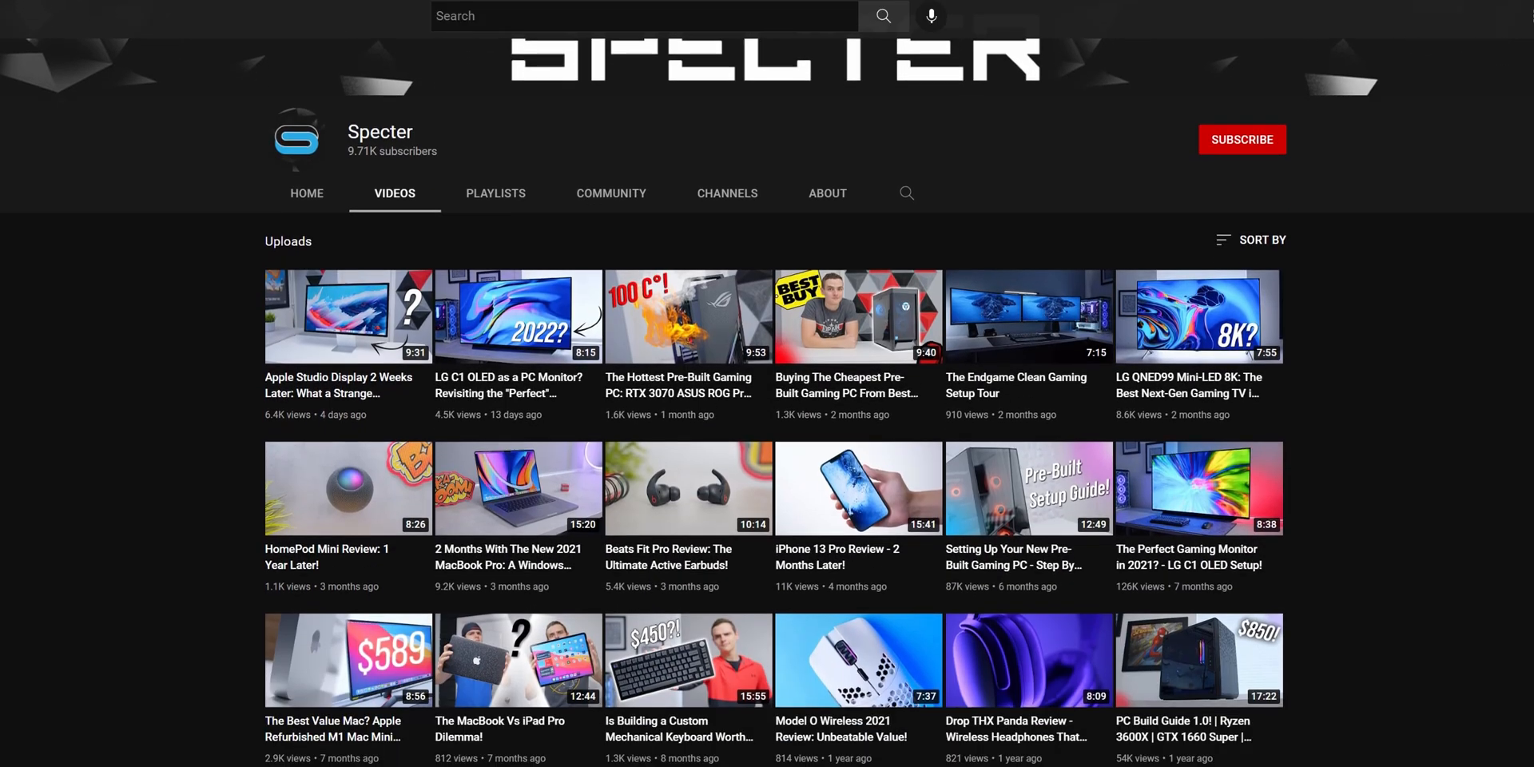
scroll(down, 3)
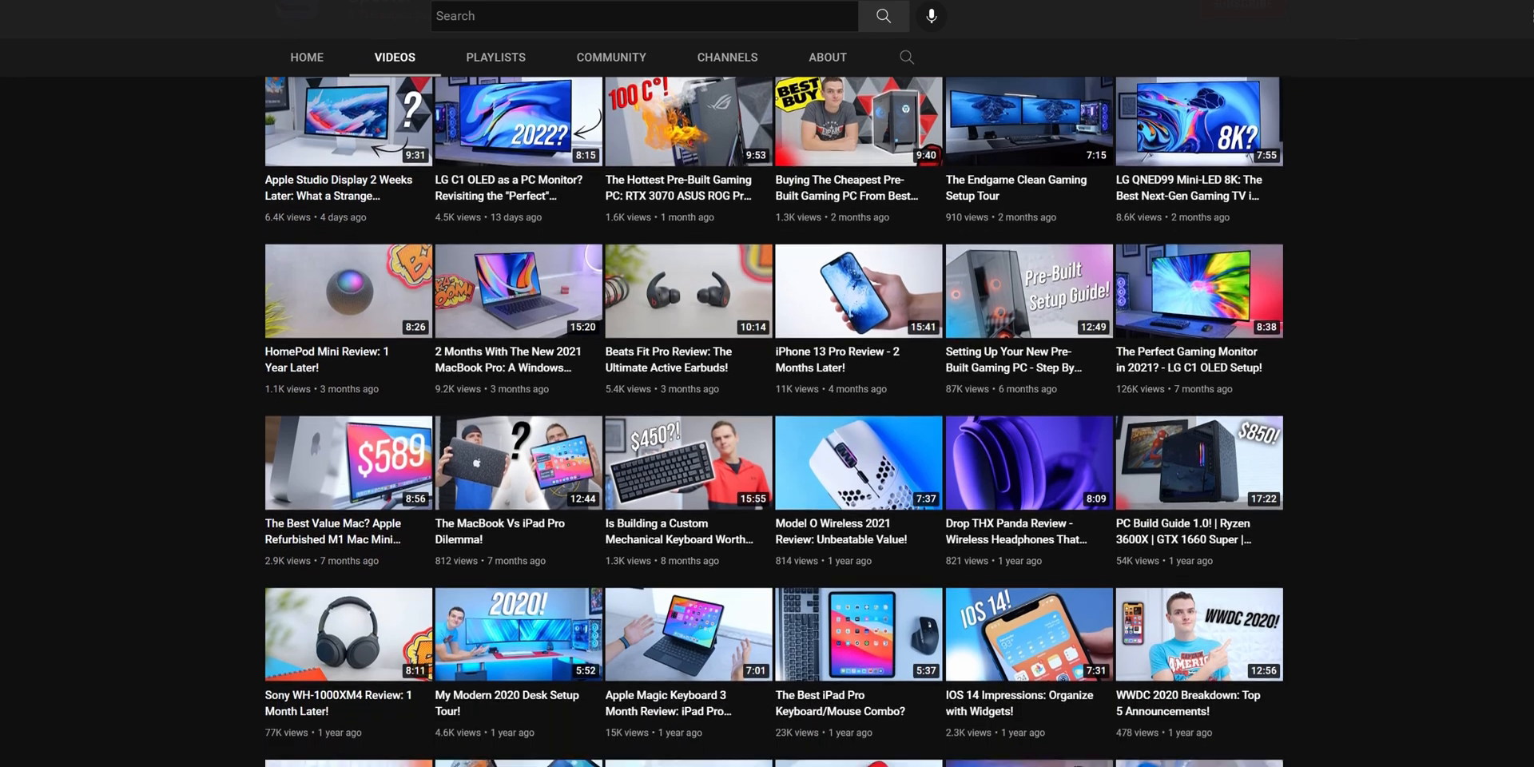
scroll(down, 3)
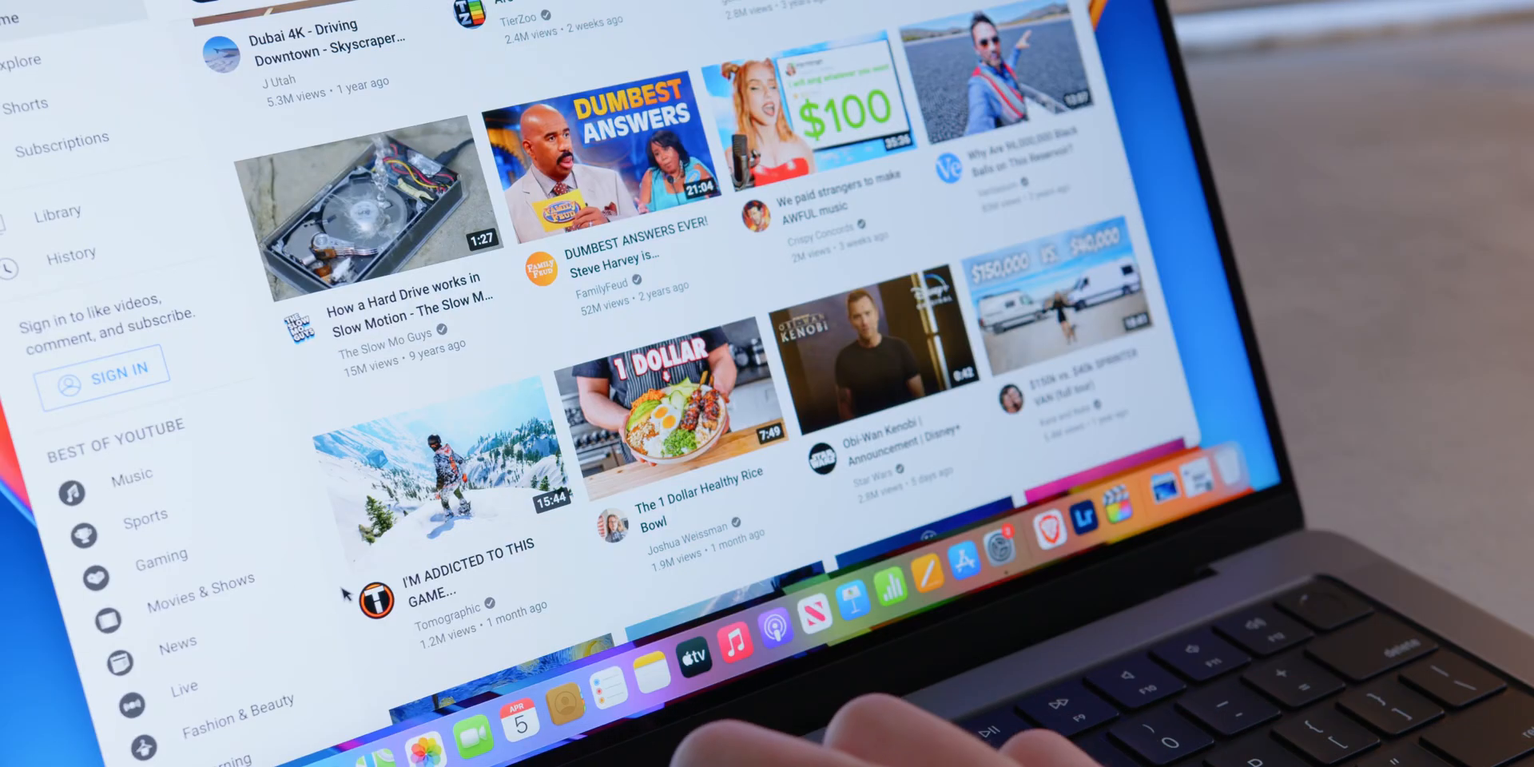
key(BrightnessUp)
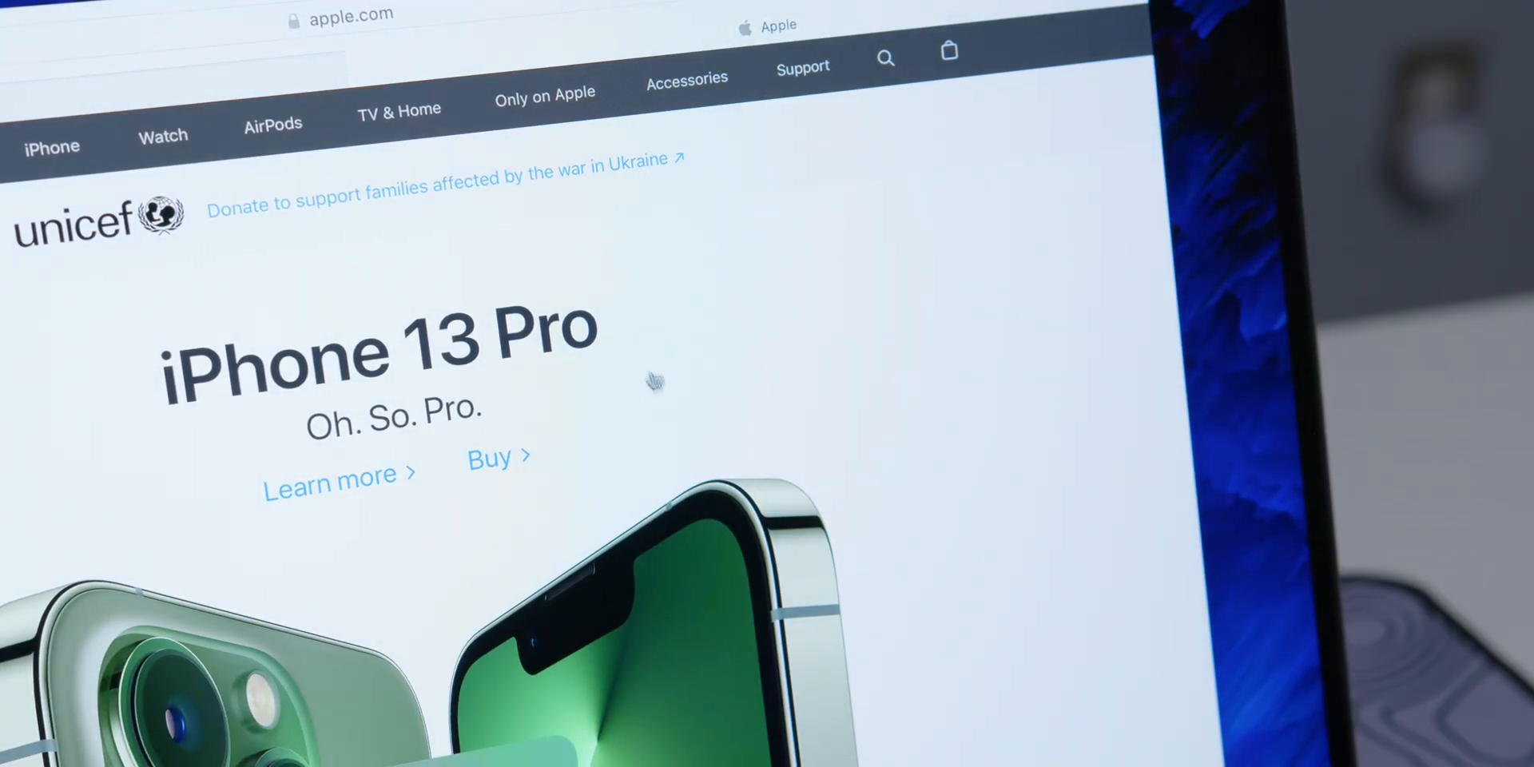
mouse_move(655, 400)
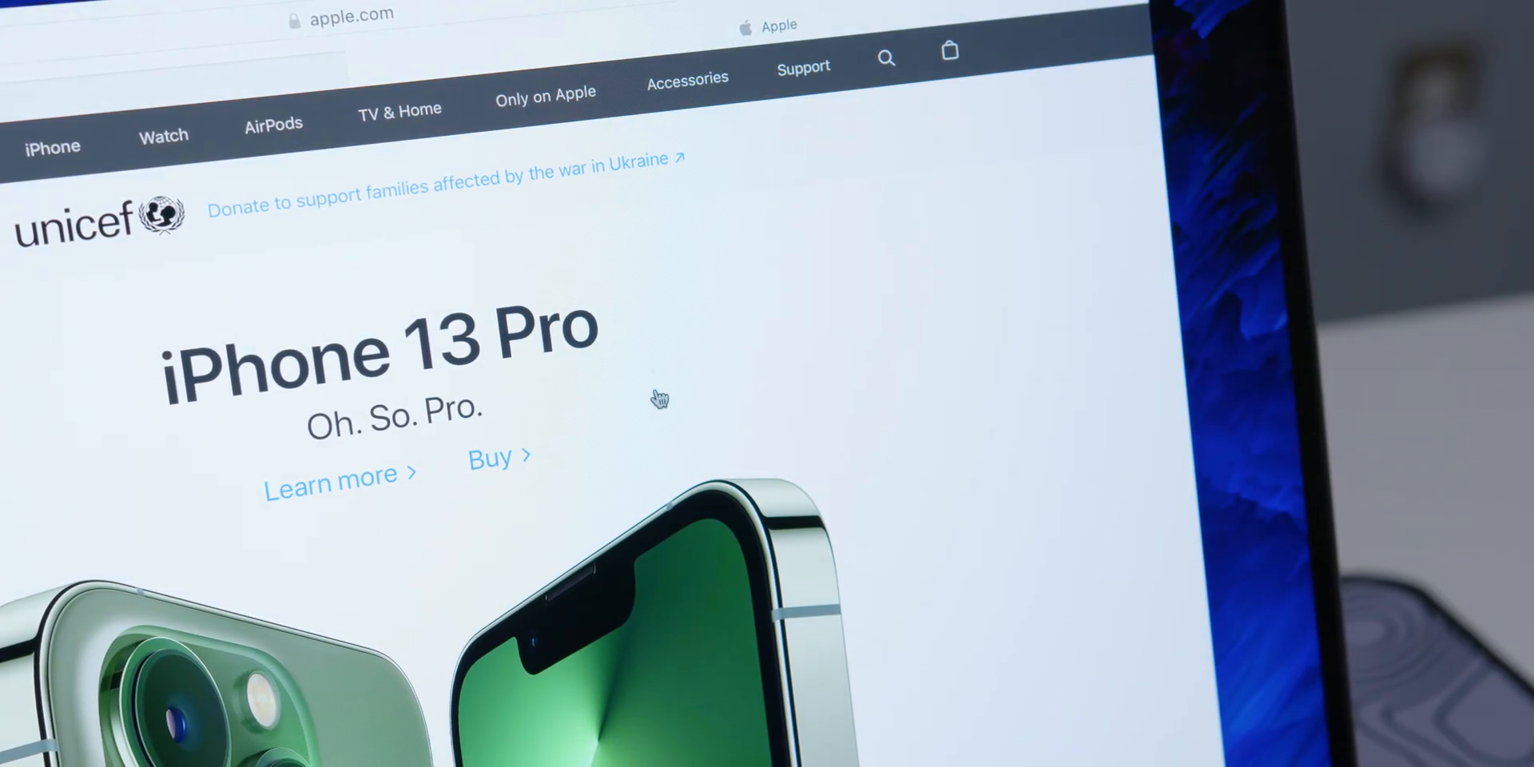
scroll(down, 3)
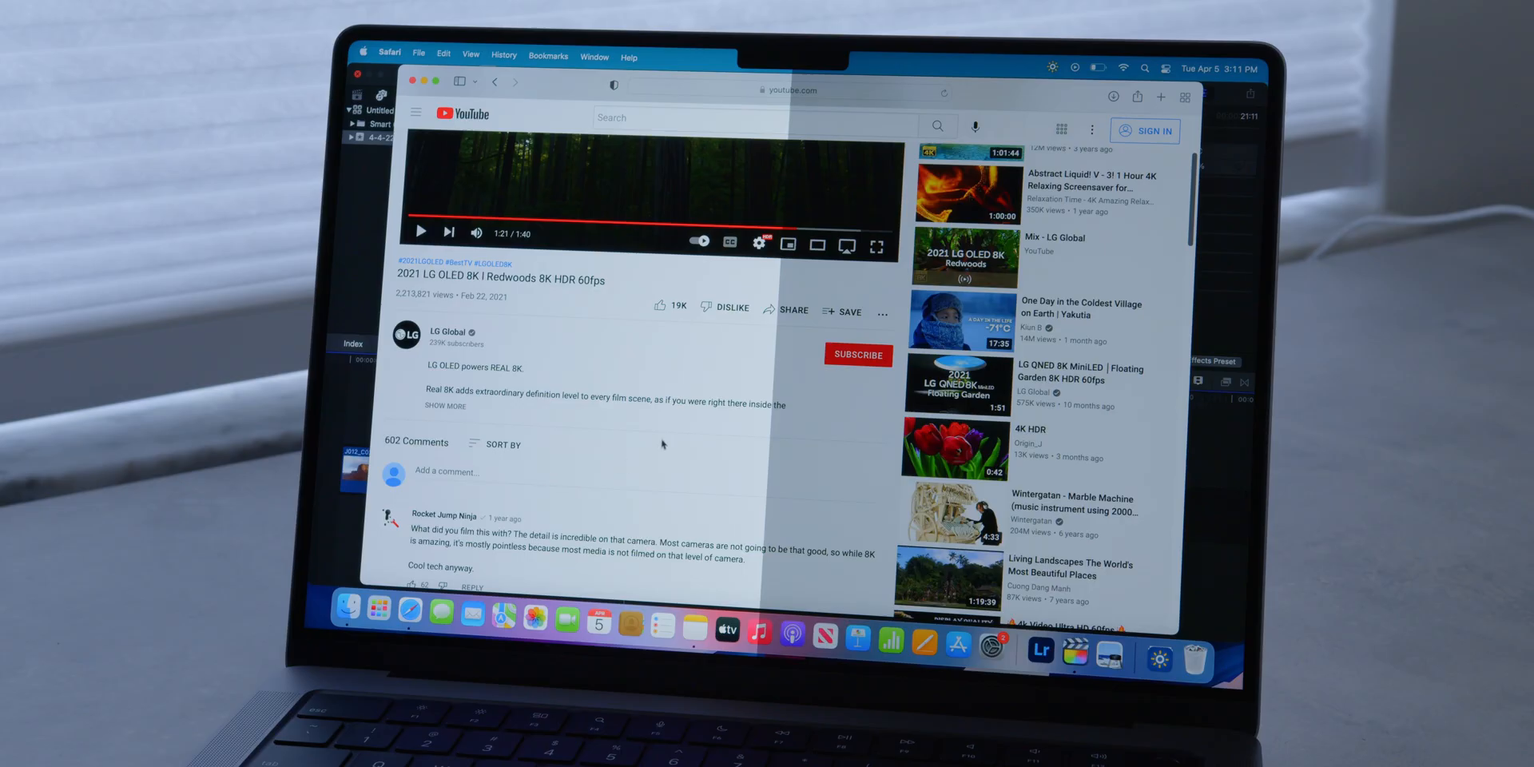
mouse_move(677, 425)
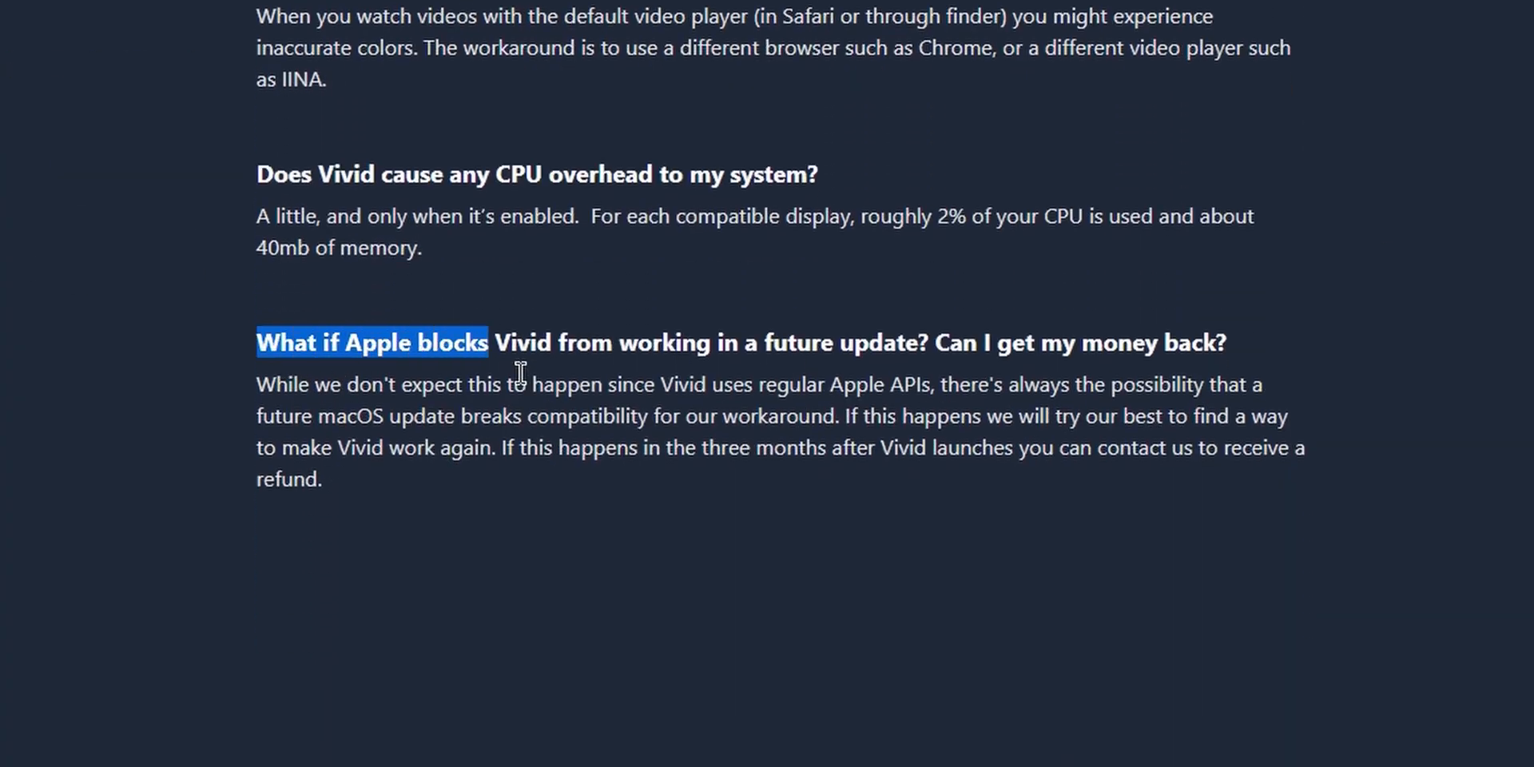
drag(489, 341, 1227, 342)
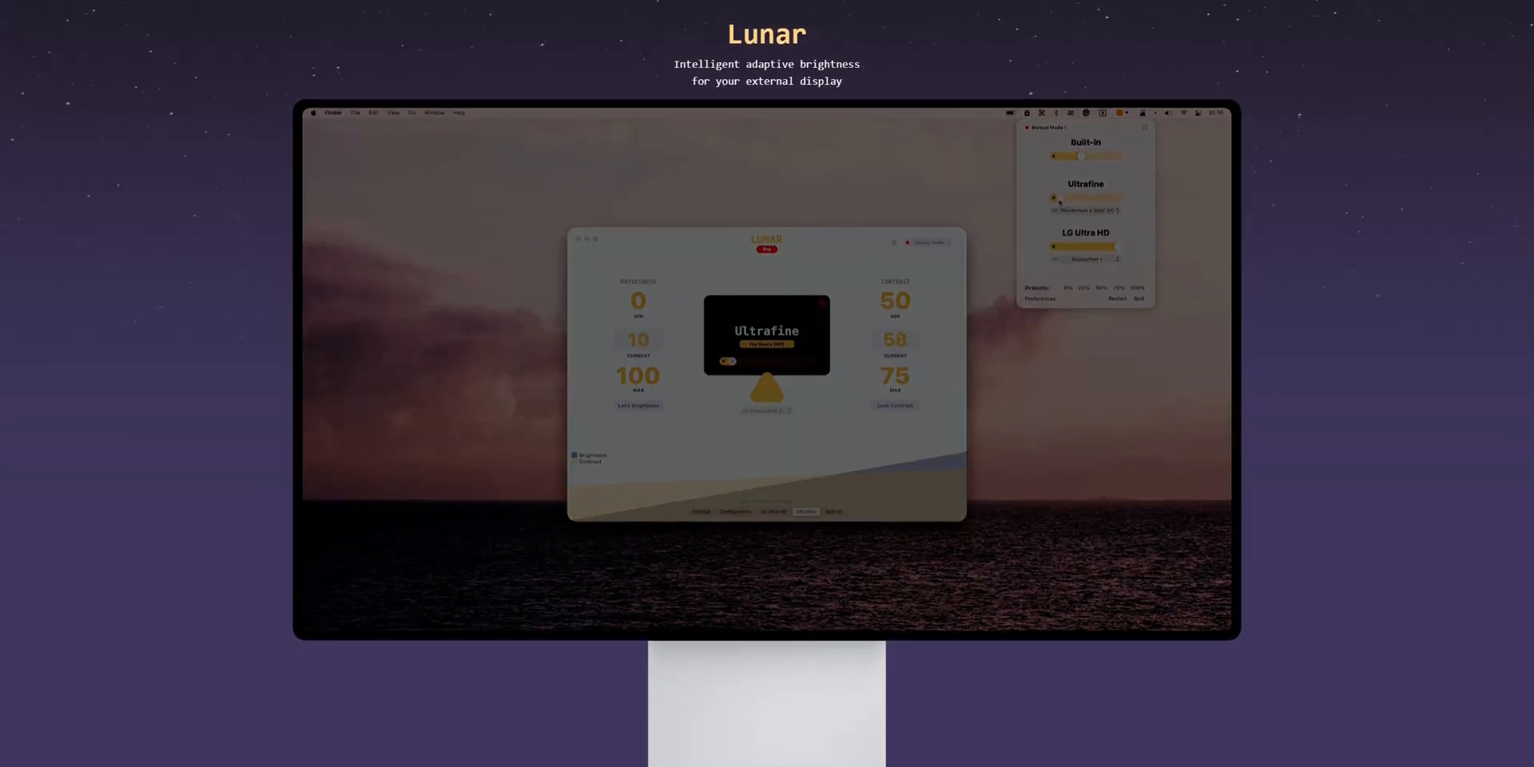
Scroll the Lunar homepage past DDC, keyboard control and Sync Mode to the XDR Brightness section.
scroll(down, 3)
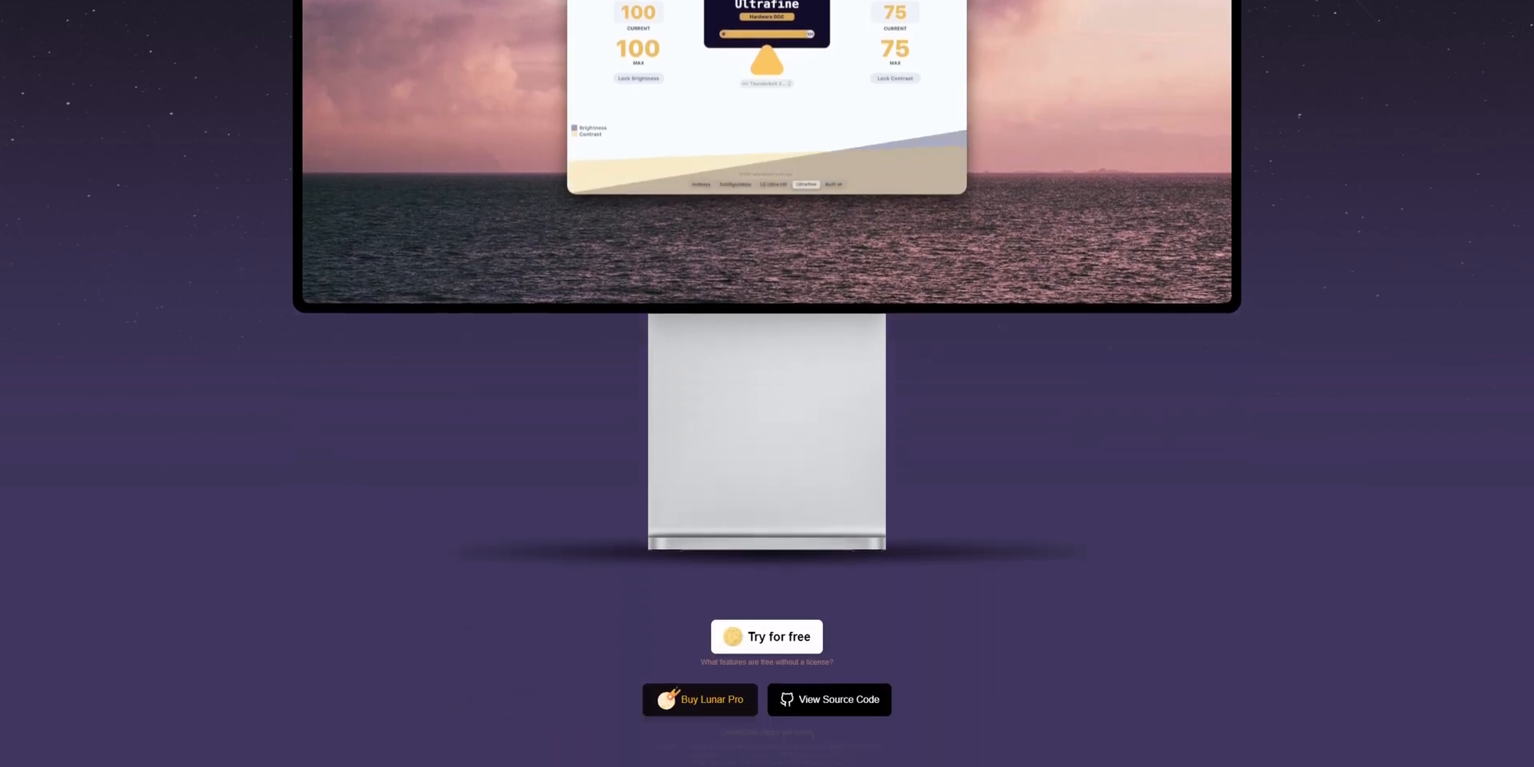
scroll(down, 3)
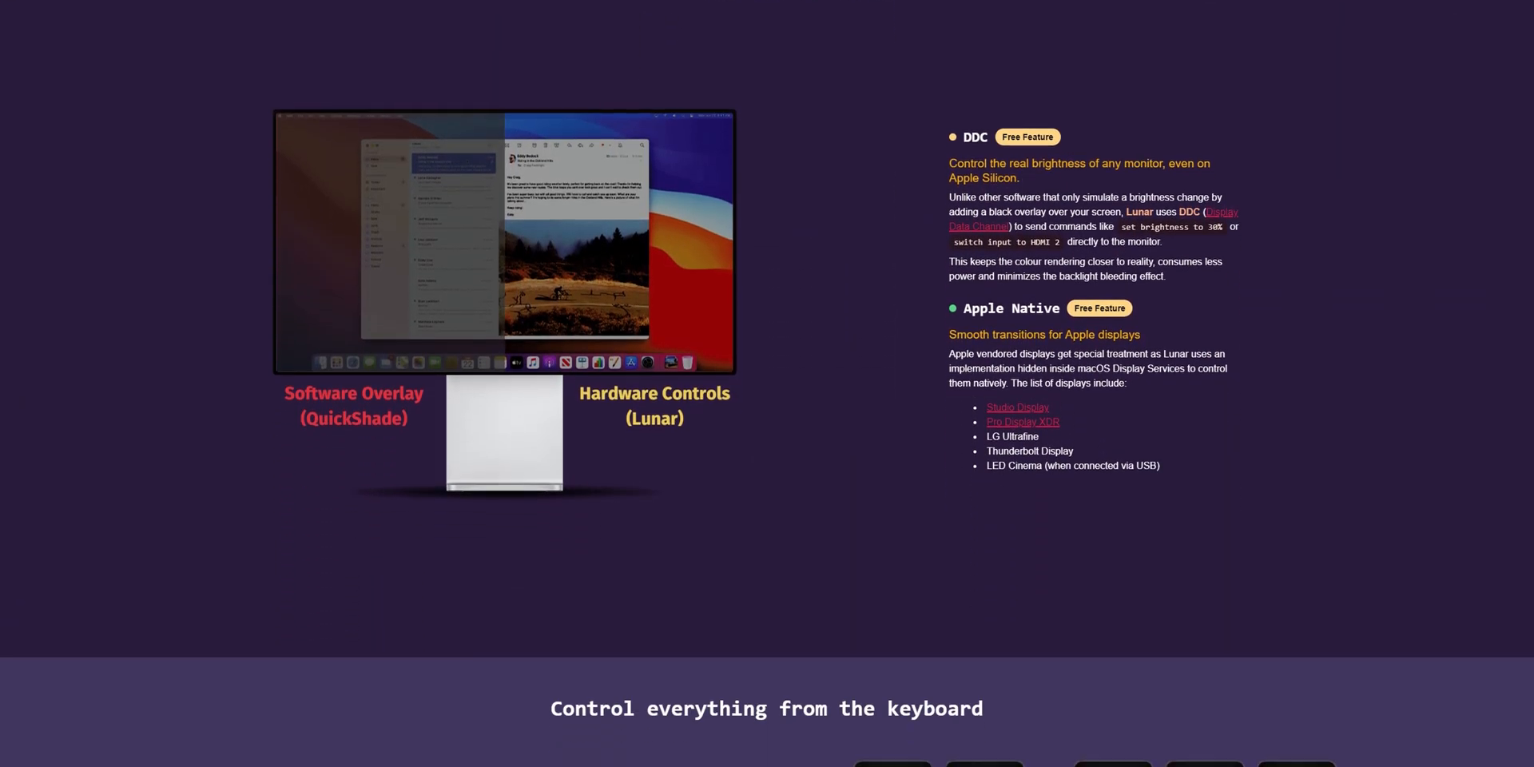
scroll(down, 3)
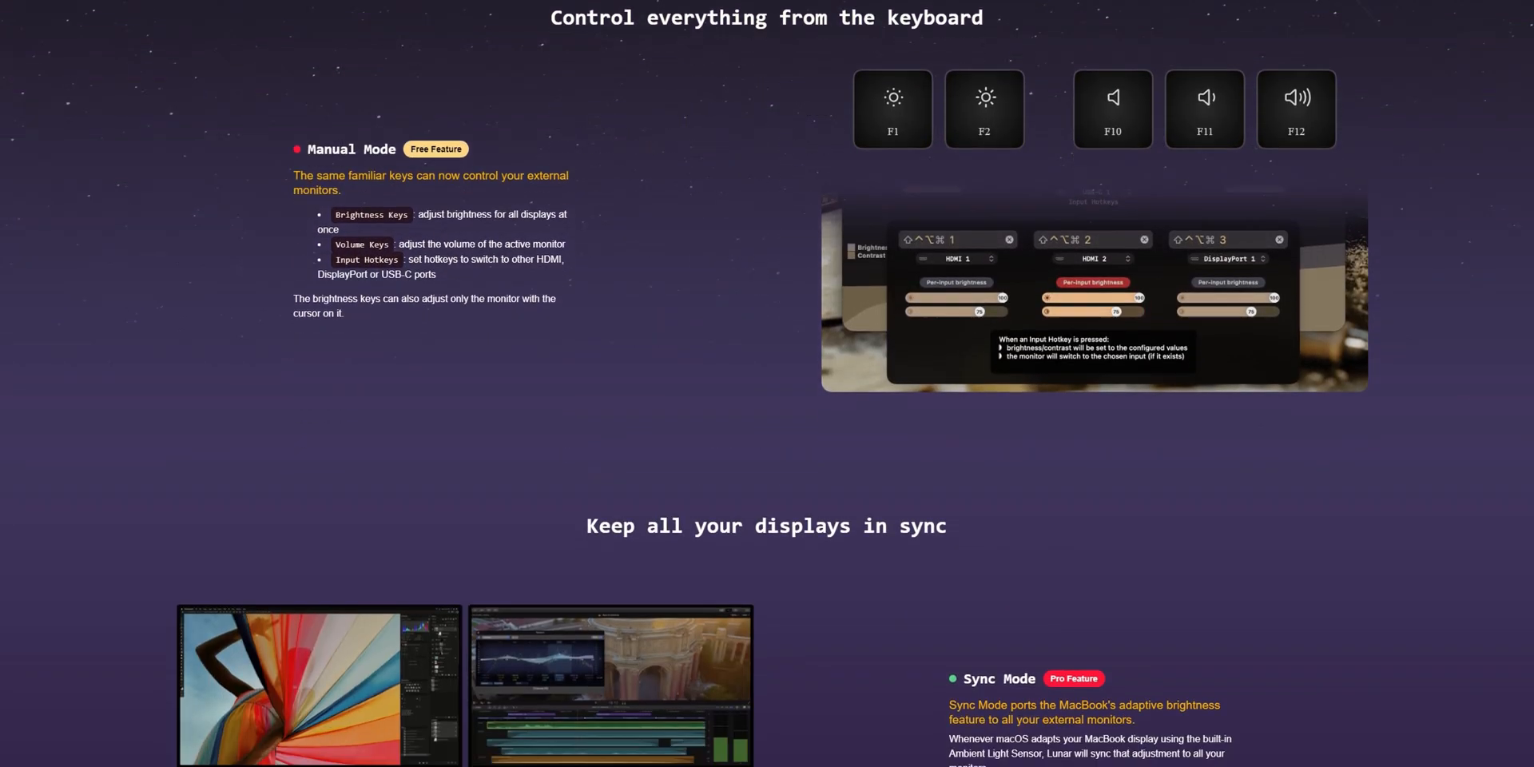
scroll(down, 3)
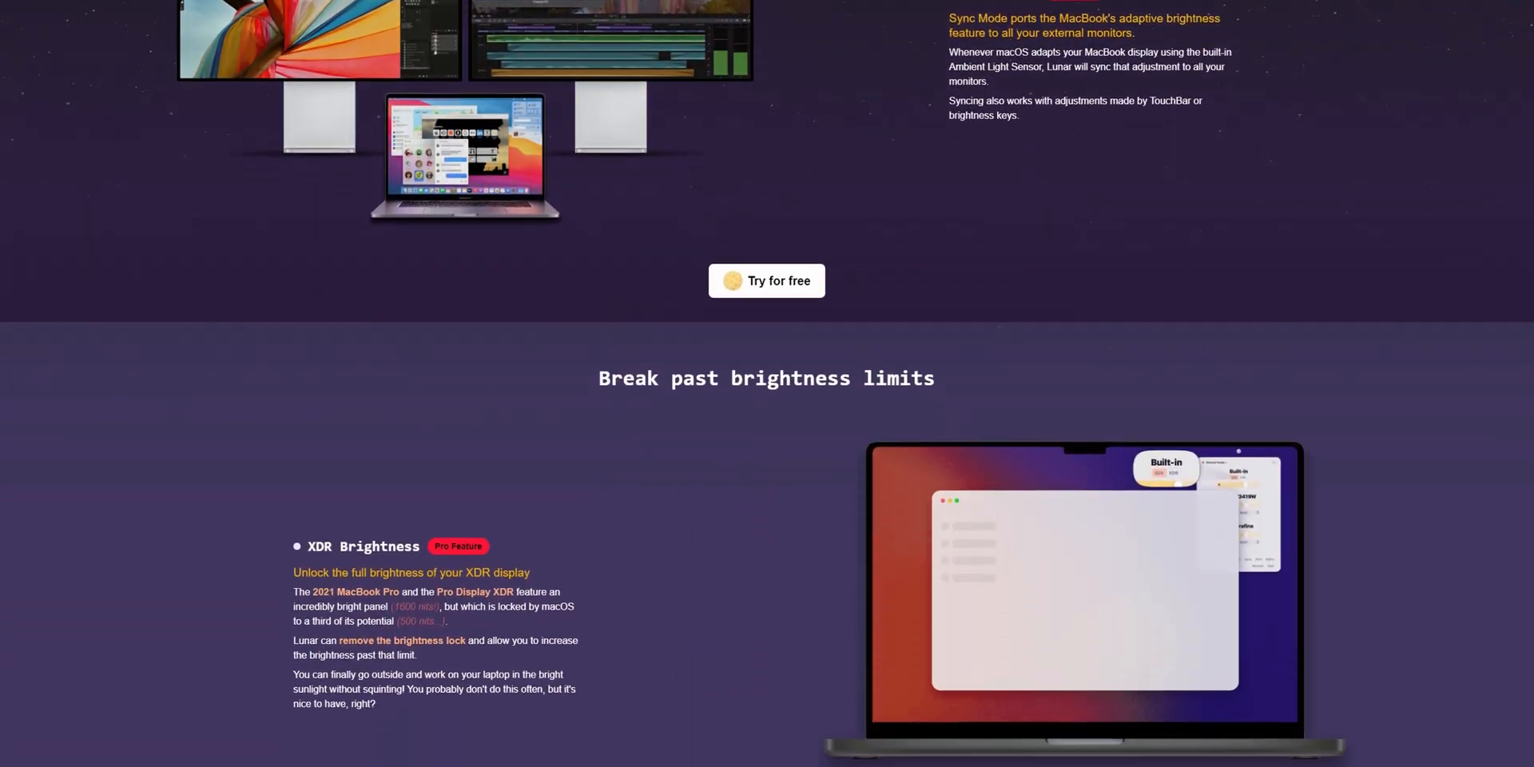